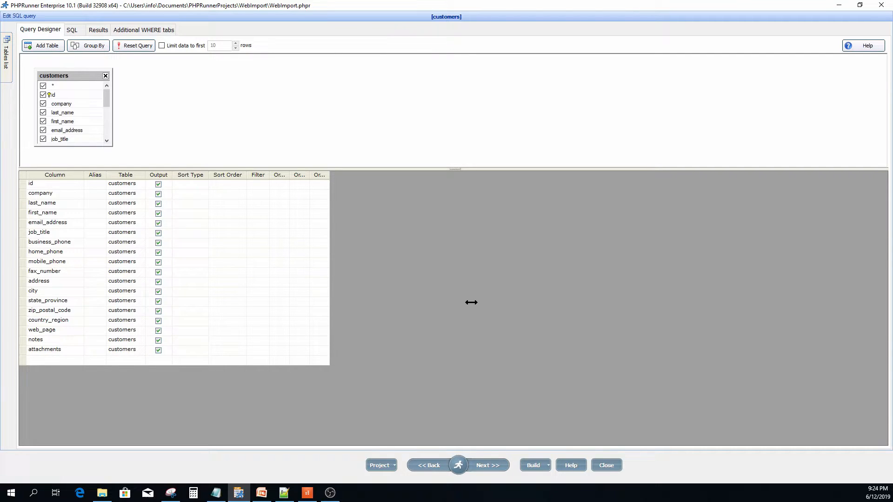
- Go to the Designer page of the wizard and load the login page for editing
{"action": "left_click", "coordinate": [459, 465]}
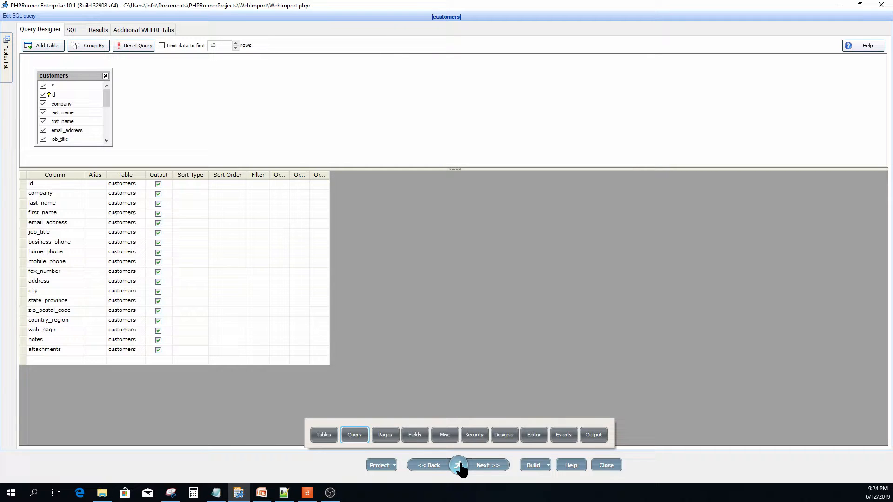
{"action": "left_click", "coordinate": [533, 434]}
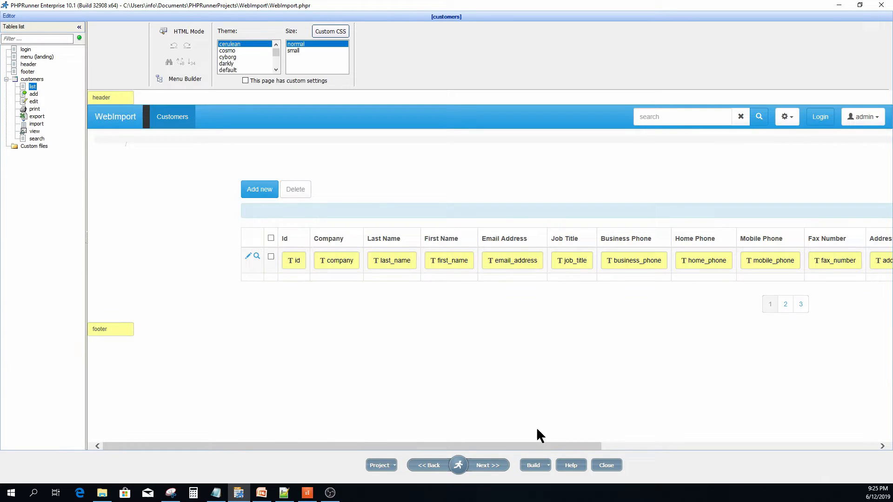
{"action": "mouse_move", "coordinate": [63, 150]}
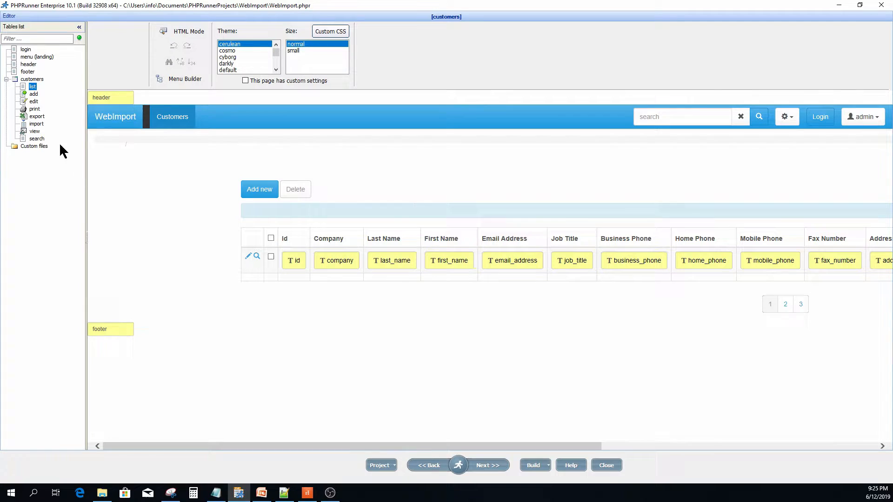
{"action": "left_click", "coordinate": [26, 50]}
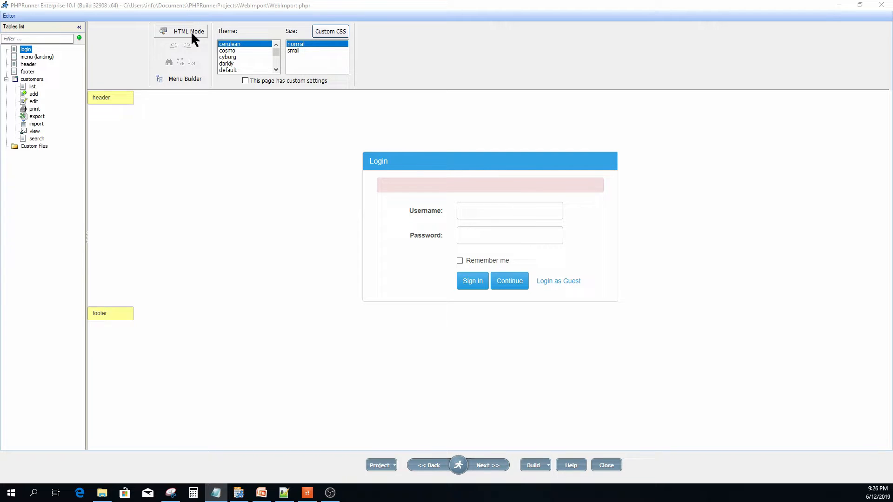
- In HTML Mode, select and delete everything between BEGIN body and END body
{"action": "left_click", "coordinate": [188, 31]}
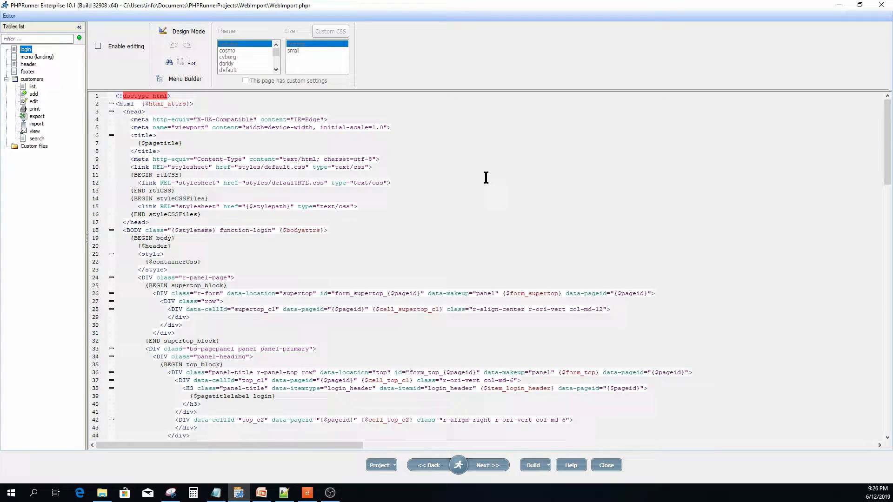
{"action": "scroll", "scroll_direction": "down", "scroll_amount": 3}
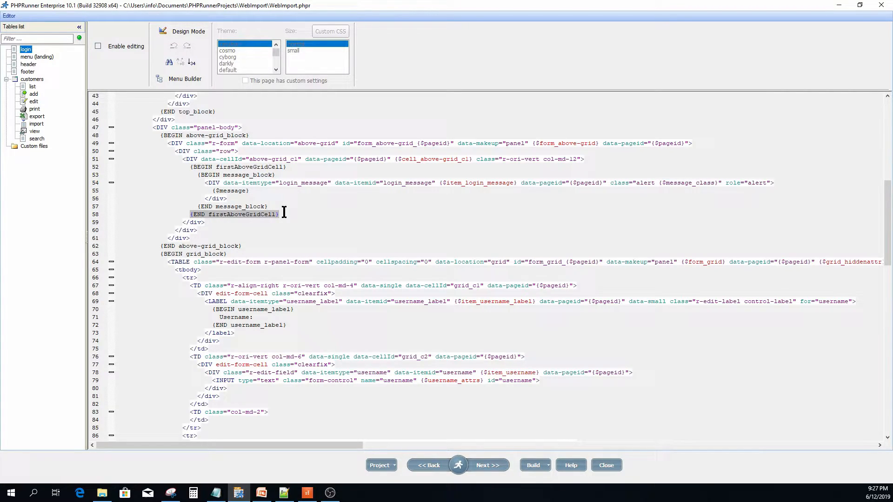
{"action": "mouse_move", "coordinate": [97, 46]}
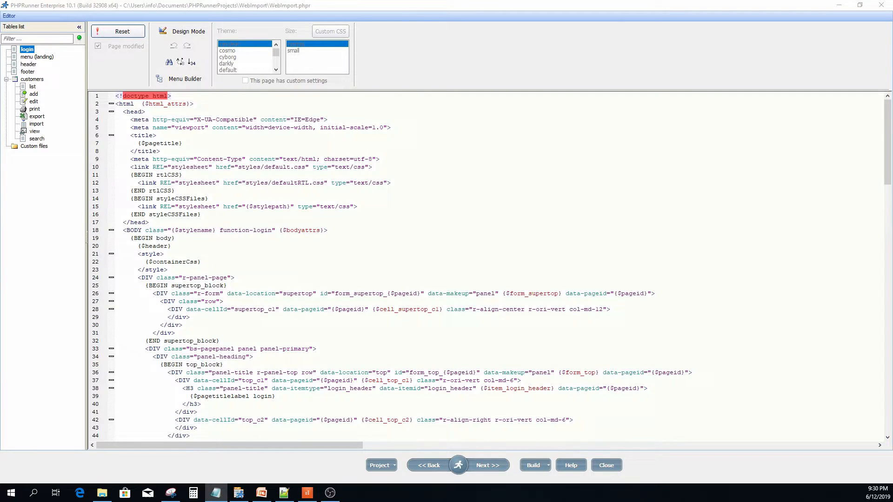
{"action": "scroll", "scroll_direction": "down", "scroll_amount": 3}
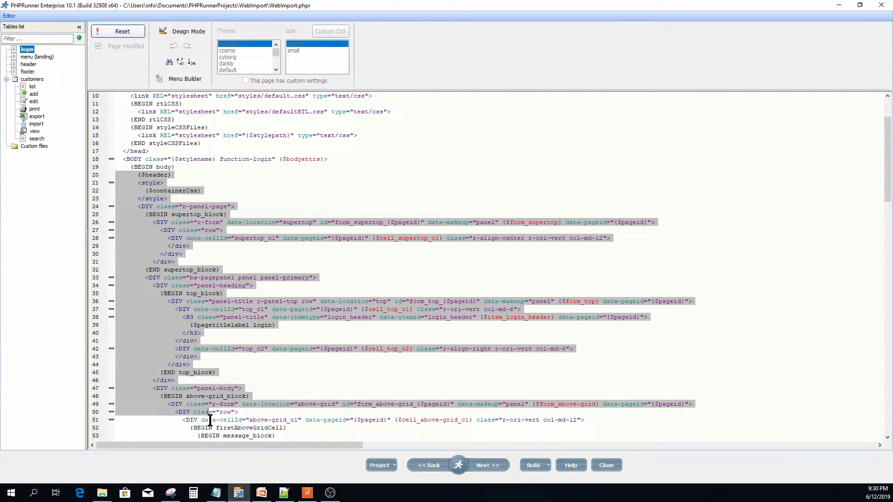
{"action": "scroll", "scroll_direction": "down", "scroll_amount": 3}
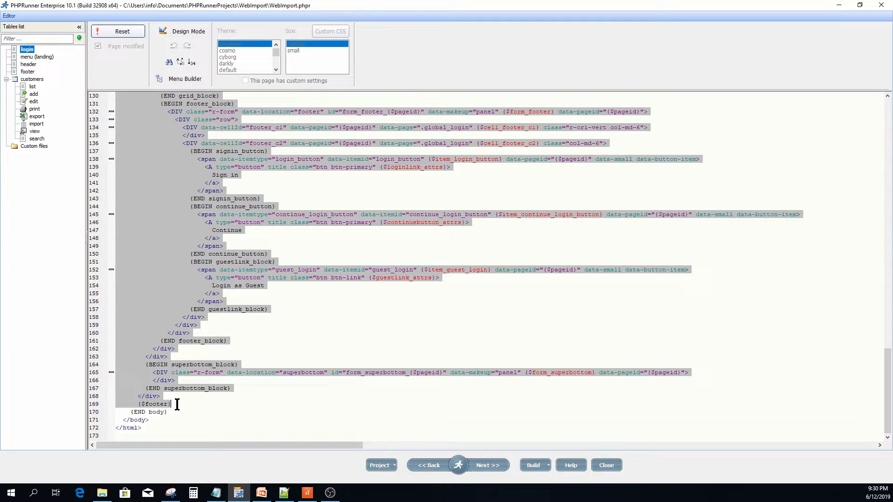
{"action": "right_click", "coordinate": [176, 372]}
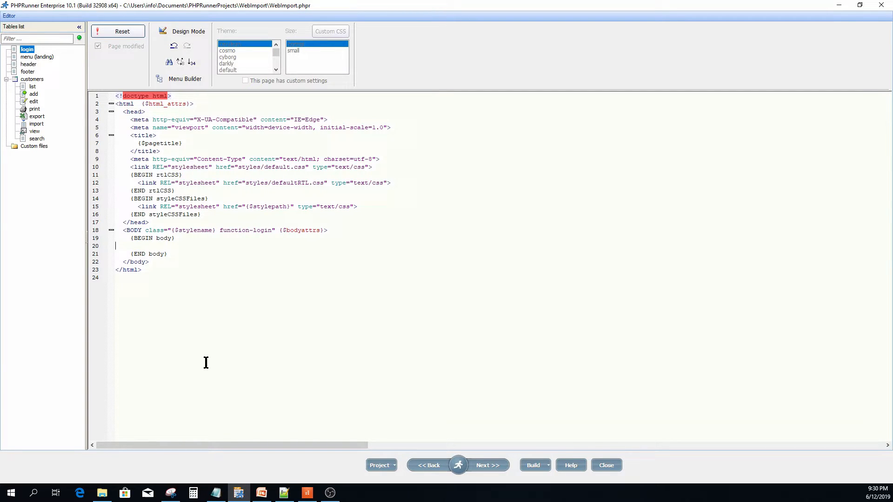
- Add masthead, top_nav, container with right_col and page_content, and footer divs inside the body
{"action": "left_click", "coordinate": [283, 493]}
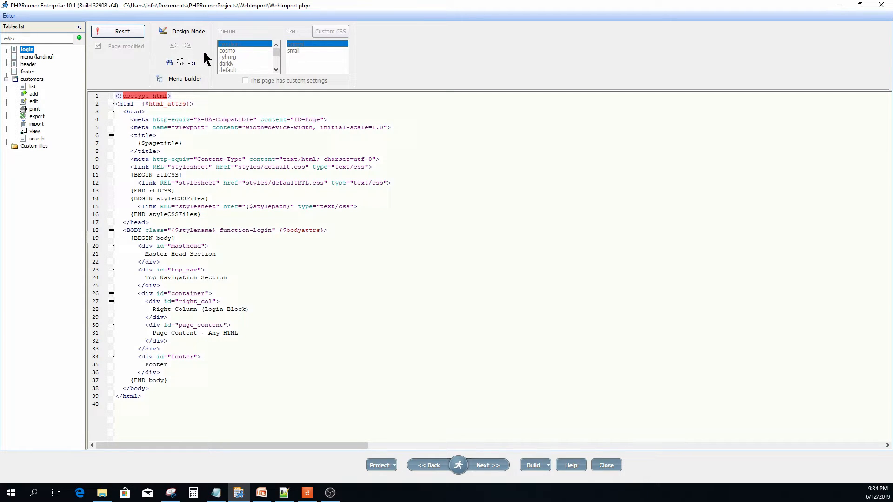
- Add a float-right Custom CSS rule for #right_col, then return to the HTML source
{"action": "left_click", "coordinate": [189, 30]}
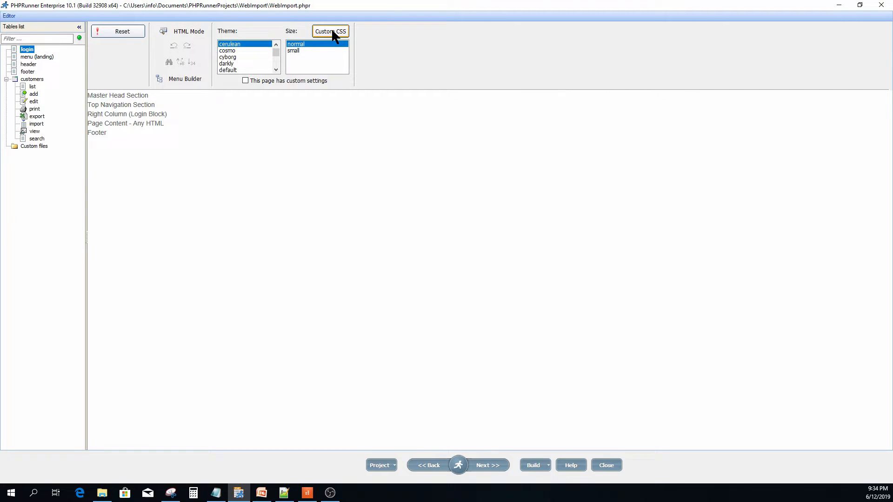
{"action": "left_click", "coordinate": [330, 31]}
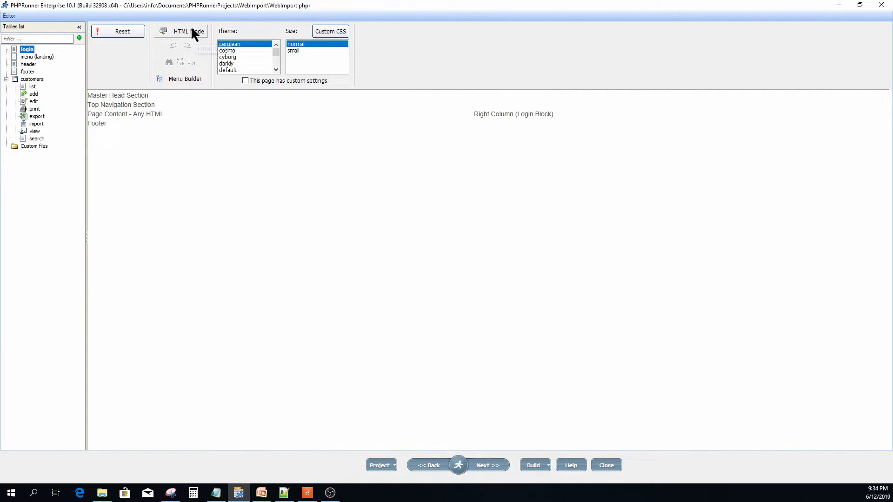
{"action": "left_click", "coordinate": [184, 31]}
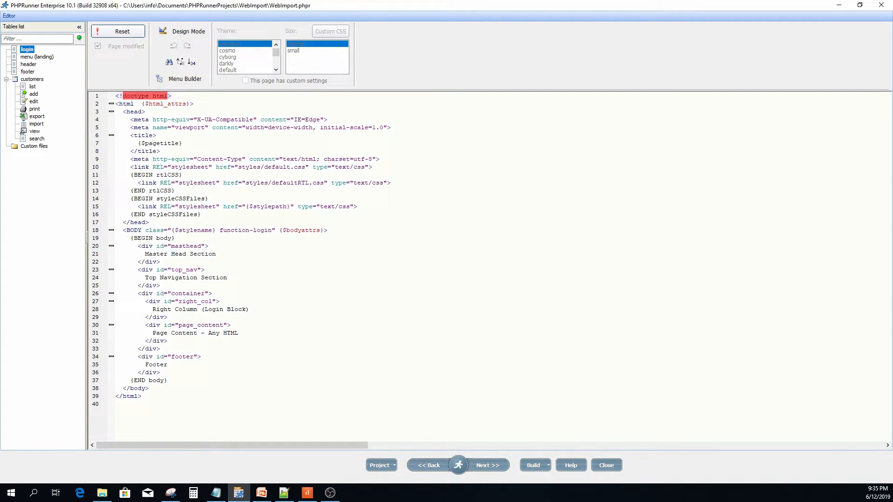
- Copy {$header} from syntax.html over the Master Head Section placeholder
{"action": "double_click", "coordinate": [182, 253]}
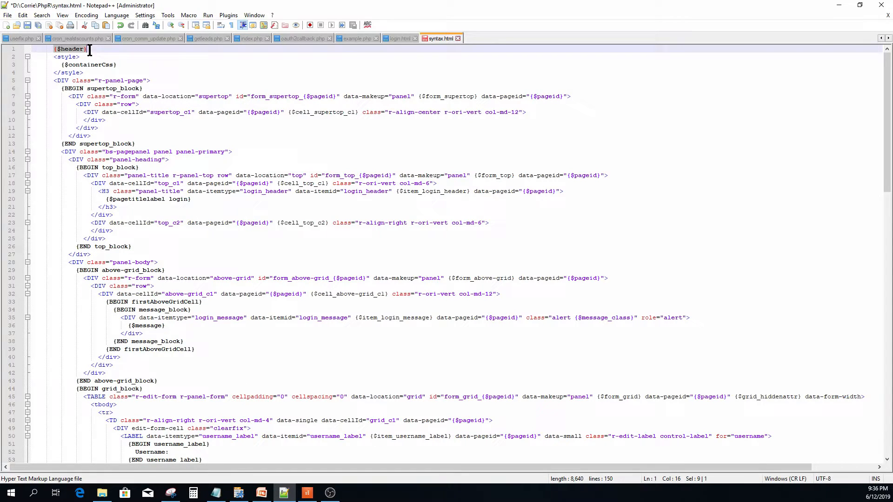
{"action": "right_click", "coordinate": [70, 49]}
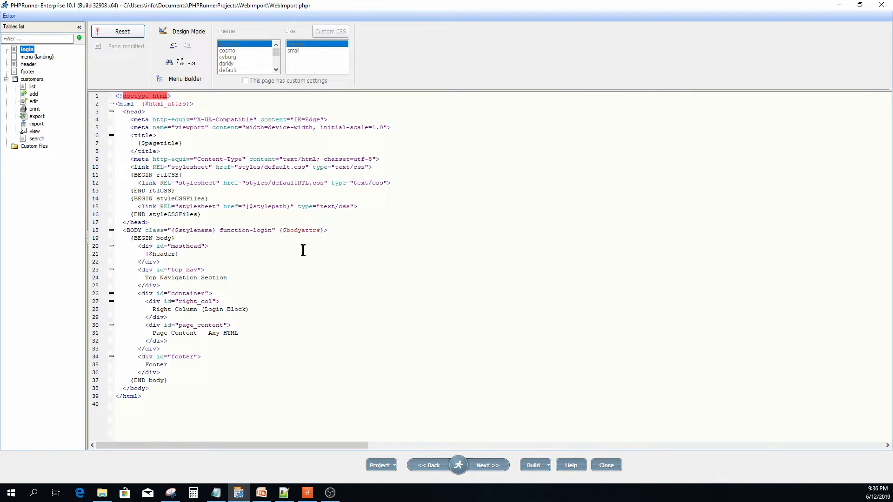
{"action": "left_click", "coordinate": [179, 253]}
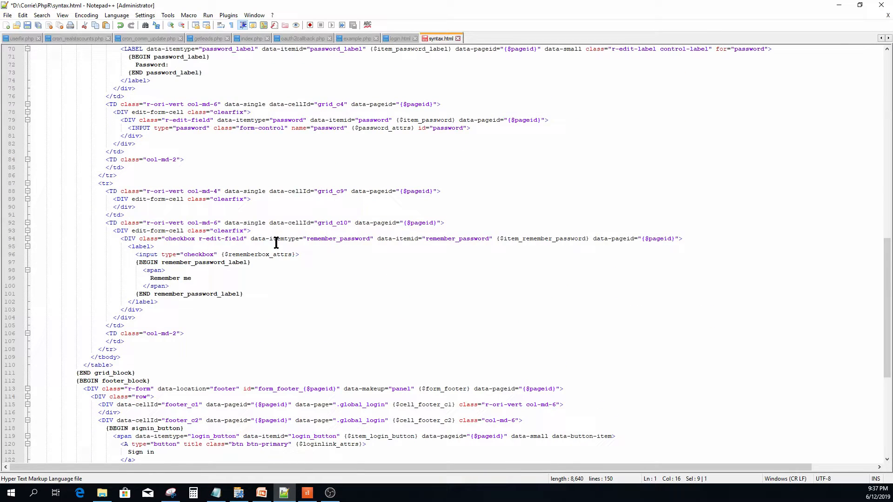
- Copy {$footer} from syntax.html over the Footer placeholder
{"action": "scroll", "scroll_direction": "down", "scroll_amount": 3}
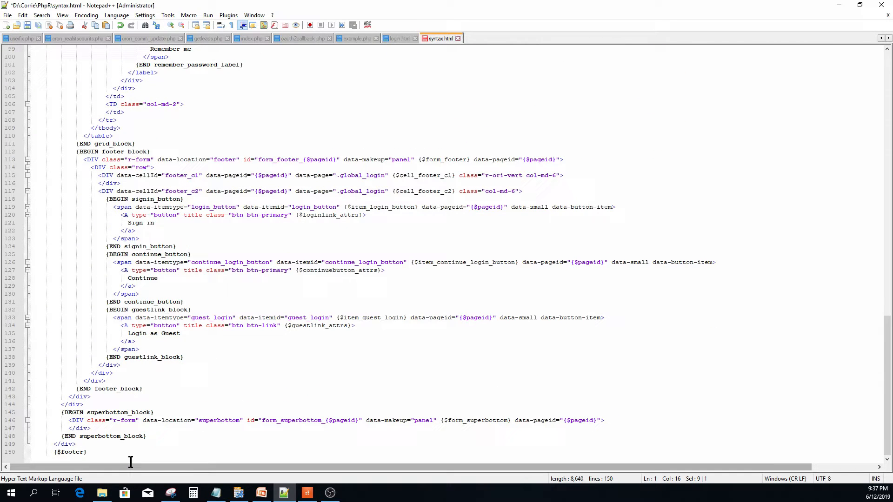
{"action": "left_click", "coordinate": [71, 452]}
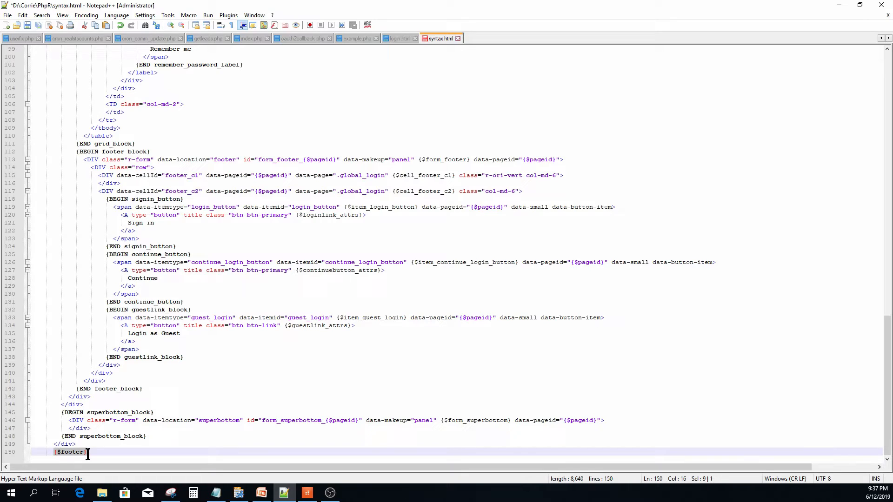
{"action": "right_click", "coordinate": [88, 453]}
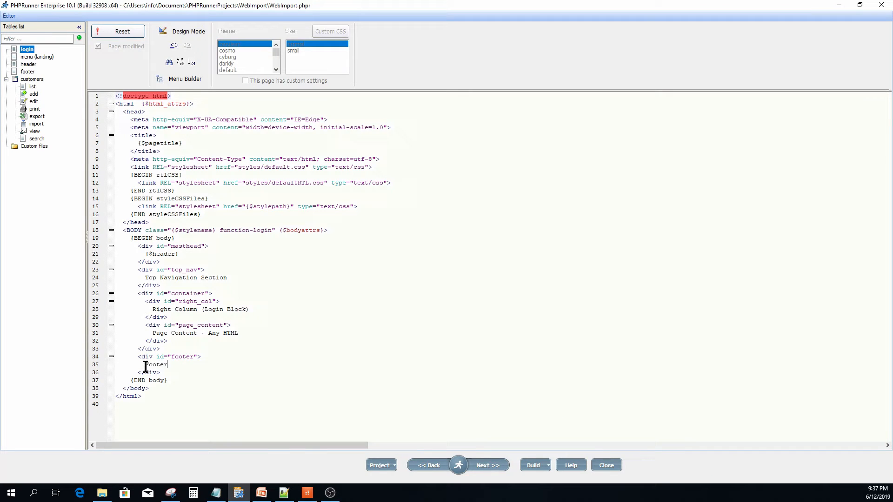
{"action": "double_click", "coordinate": [156, 365]}
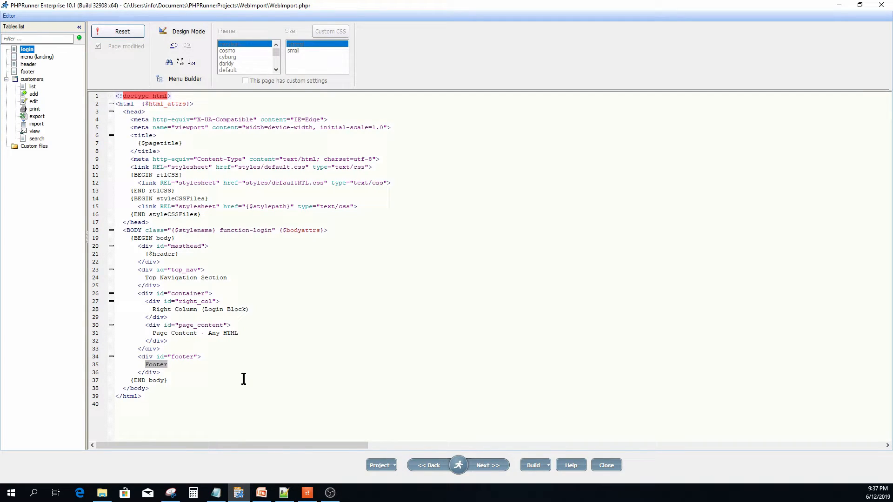
{"action": "type", "text": "{$footer}"}
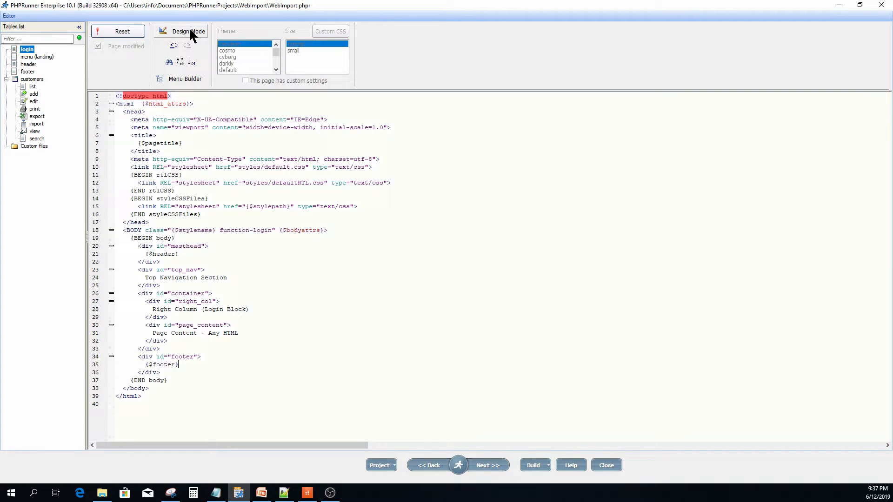
- Replace the page_content placeholder with the styled SPAN biography paragraphs and preview the layout
{"action": "left_click", "coordinate": [188, 32]}
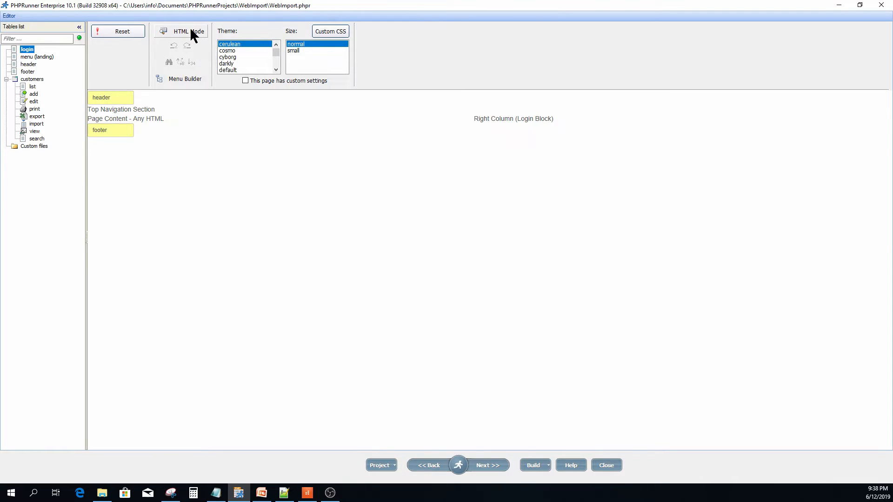
{"action": "left_click", "coordinate": [189, 31]}
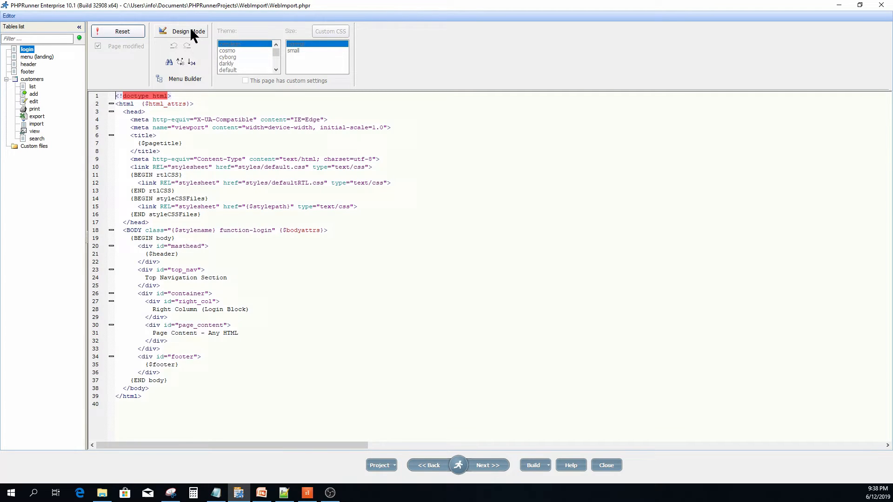
{"action": "double_click", "coordinate": [191, 332]}
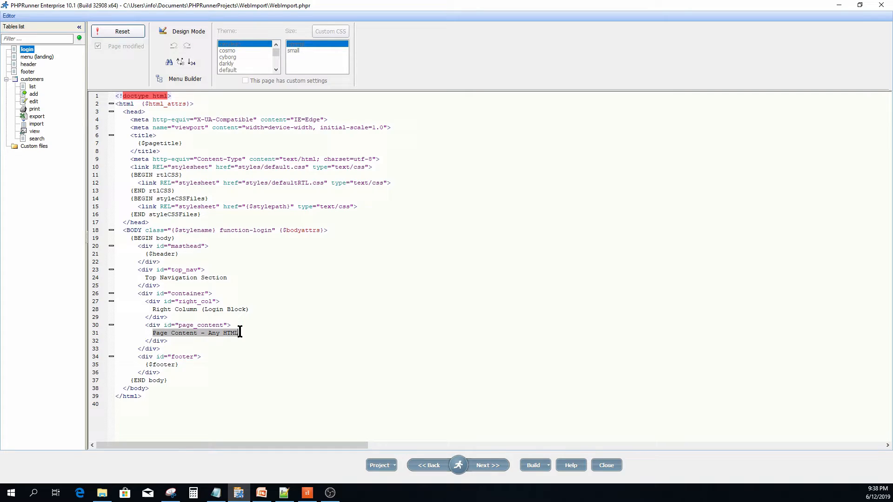
{"action": "left_click_drag", "start_coordinate": [239, 333], "coordinate": [130, 326]}
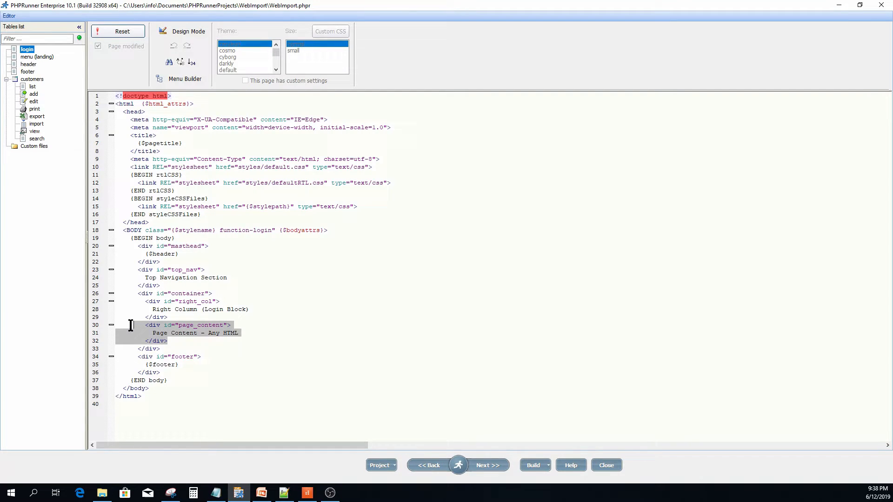
{"action": "mouse_move", "coordinate": [369, 304]}
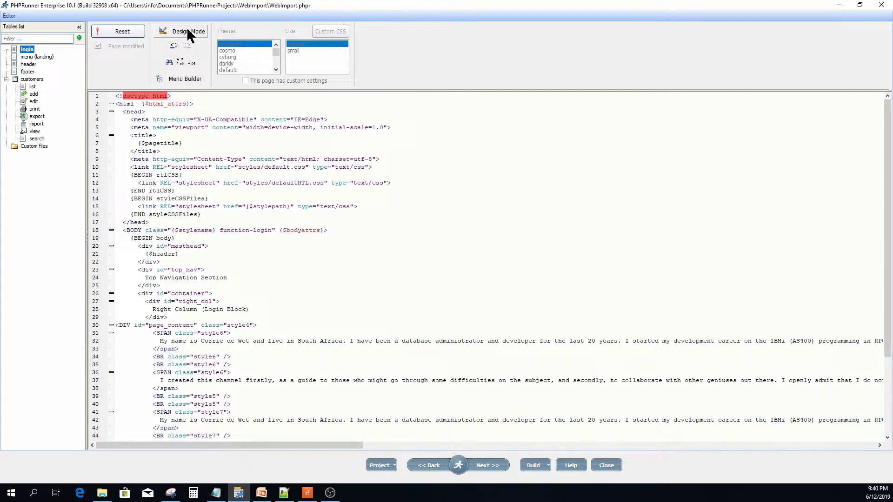
{"action": "left_click", "coordinate": [189, 30]}
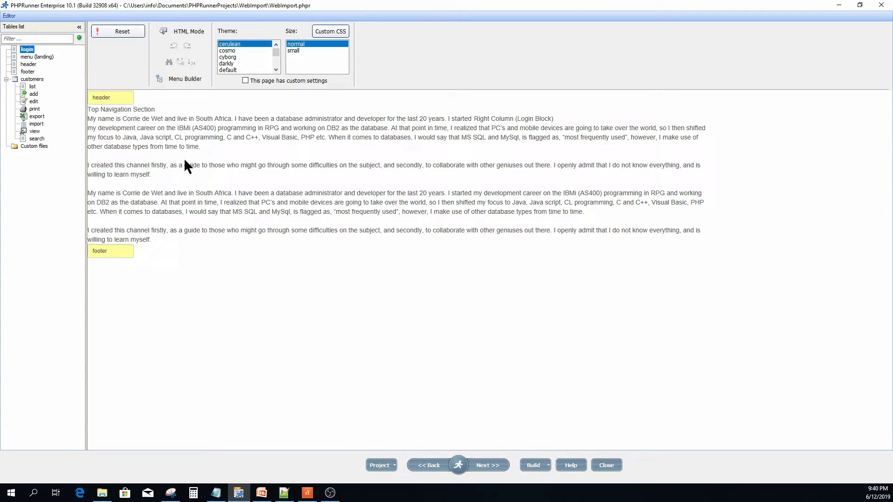
{"action": "mouse_move", "coordinate": [330, 32]}
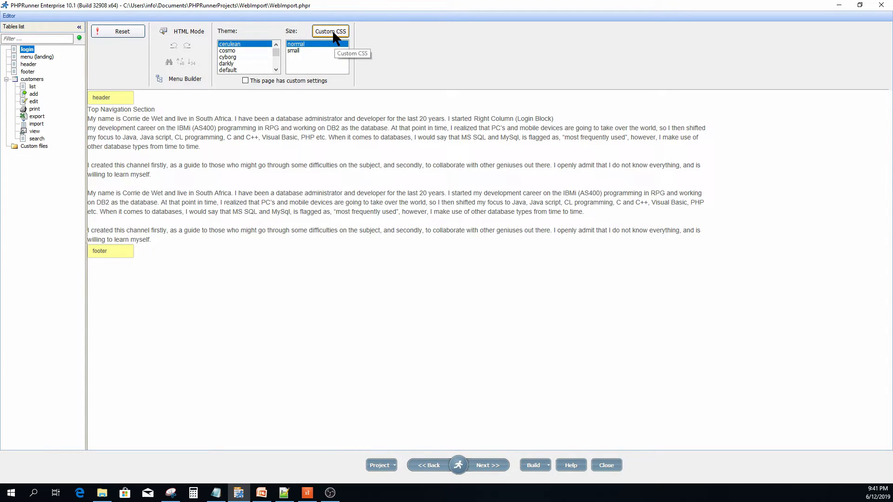
{"action": "left_click", "coordinate": [329, 32]}
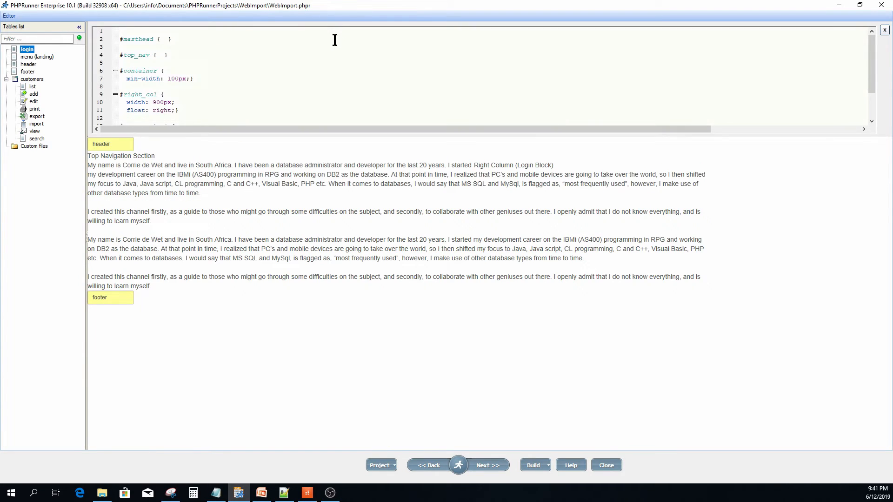
{"action": "scroll", "scroll_direction": "down", "scroll_amount": 3}
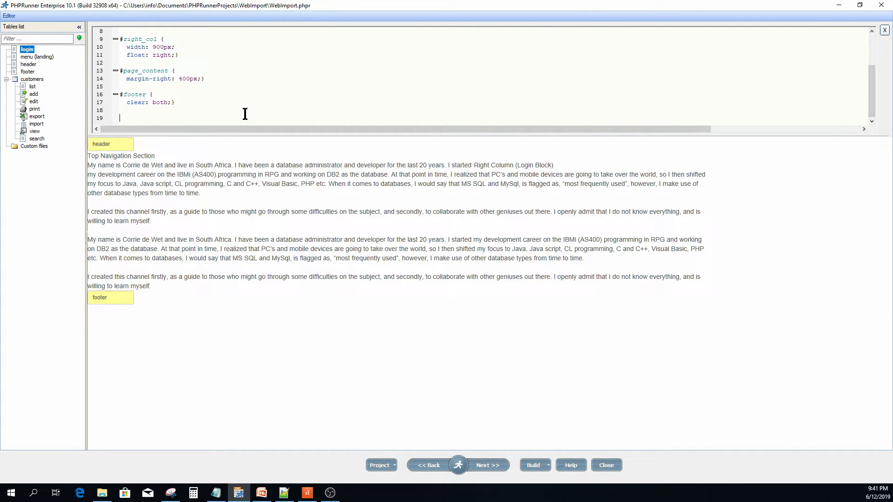
{"action": "scroll", "scroll_direction": "down", "scroll_amount": 3}
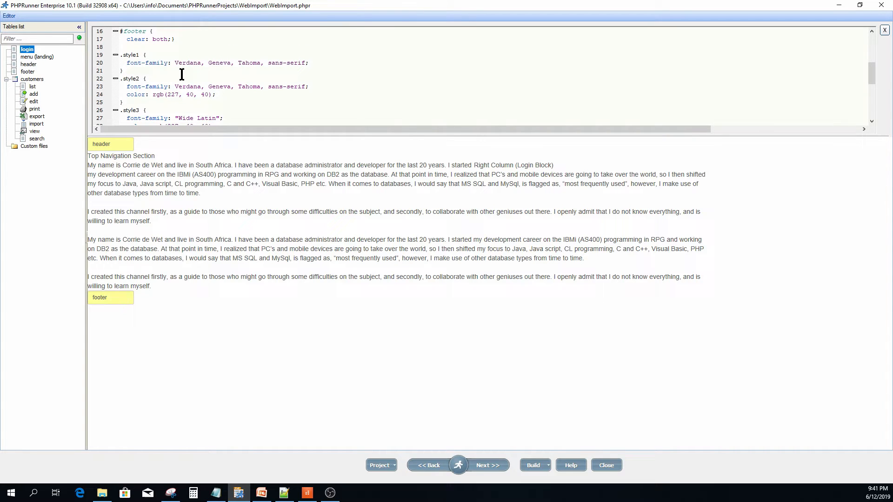
{"action": "scroll", "scroll_direction": "down", "scroll_amount": 3}
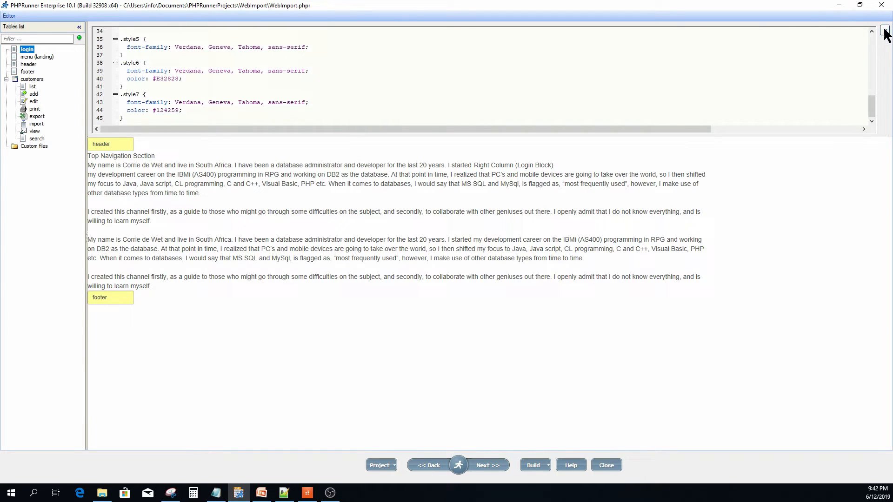
{"action": "left_click", "coordinate": [887, 30]}
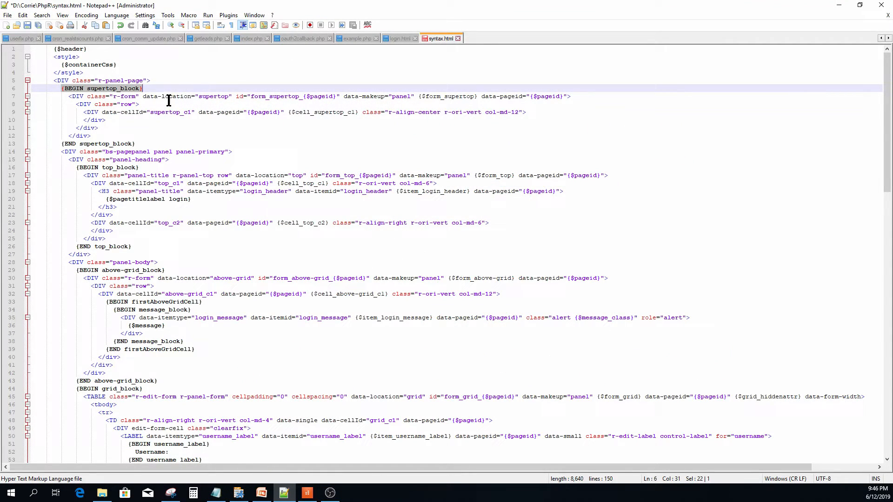
- Select and copy the whole r-panel-page login panel markup from syntax.html
{"action": "left_click", "coordinate": [144, 88]}
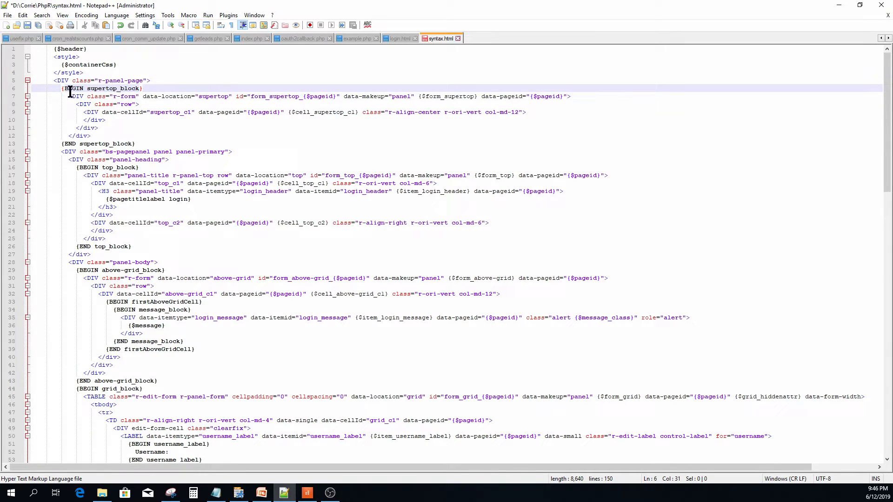
{"action": "double_click", "coordinate": [73, 88]}
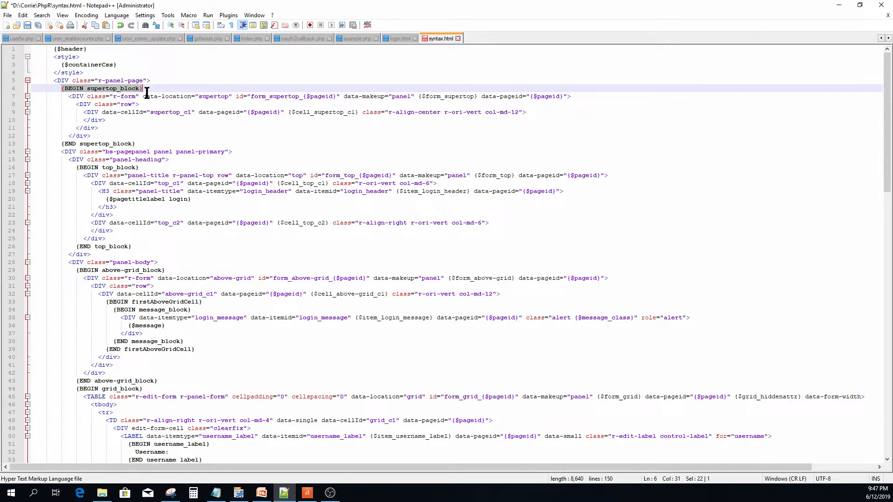
{"action": "scroll", "scroll_direction": "down", "scroll_amount": 3}
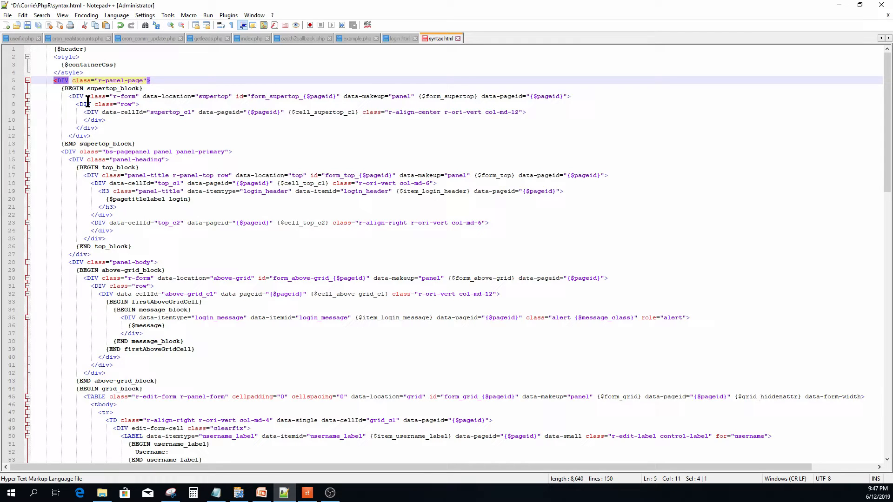
{"action": "scroll", "scroll_direction": "down", "scroll_amount": 3}
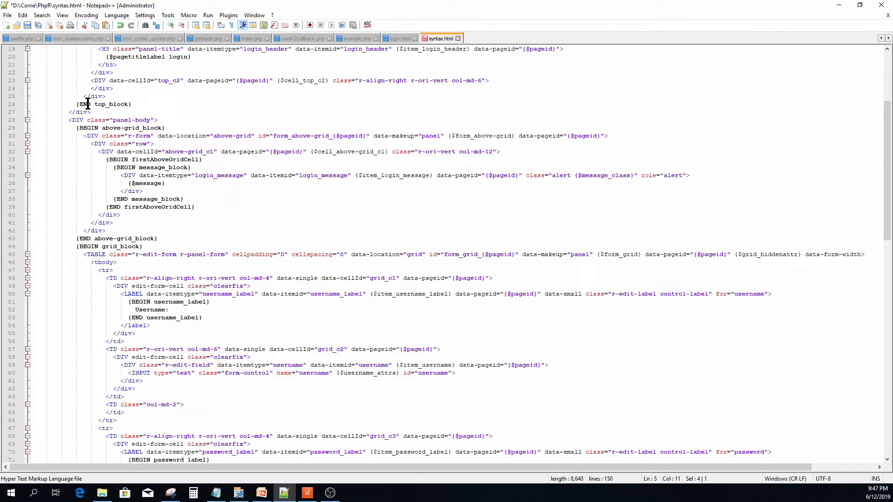
{"action": "scroll", "scroll_direction": "down", "scroll_amount": 3}
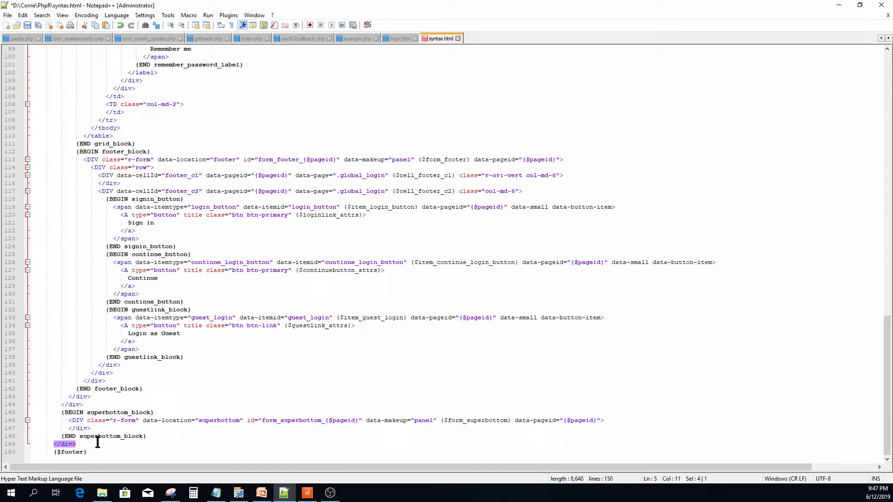
{"action": "mouse_move", "coordinate": [137, 443]}
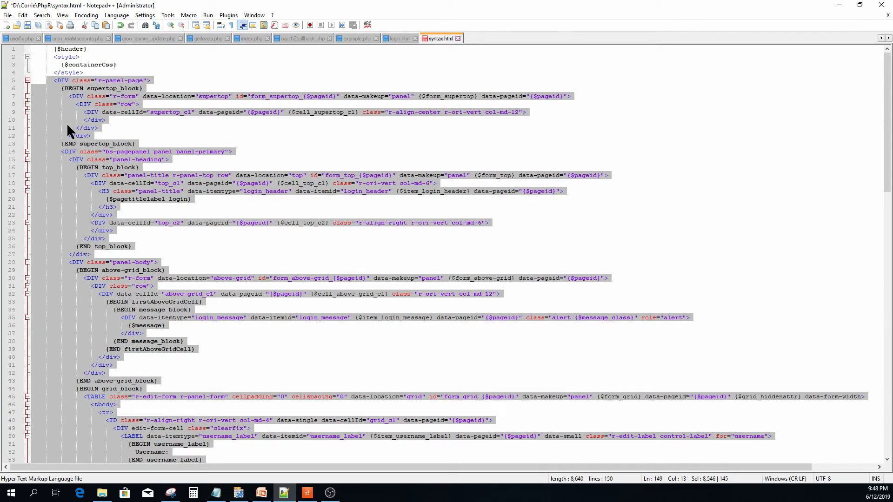
{"action": "right_click", "coordinate": [68, 129]}
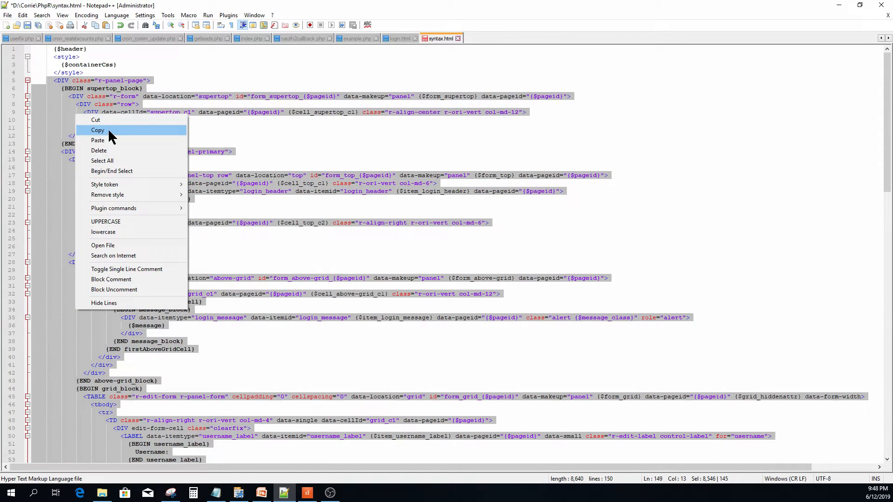
{"action": "left_click", "coordinate": [238, 493]}
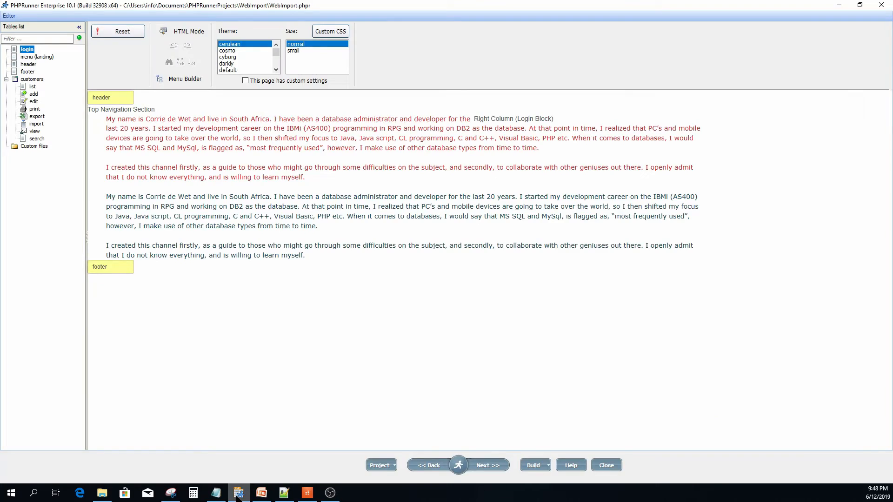
{"action": "mouse_move", "coordinate": [189, 42]}
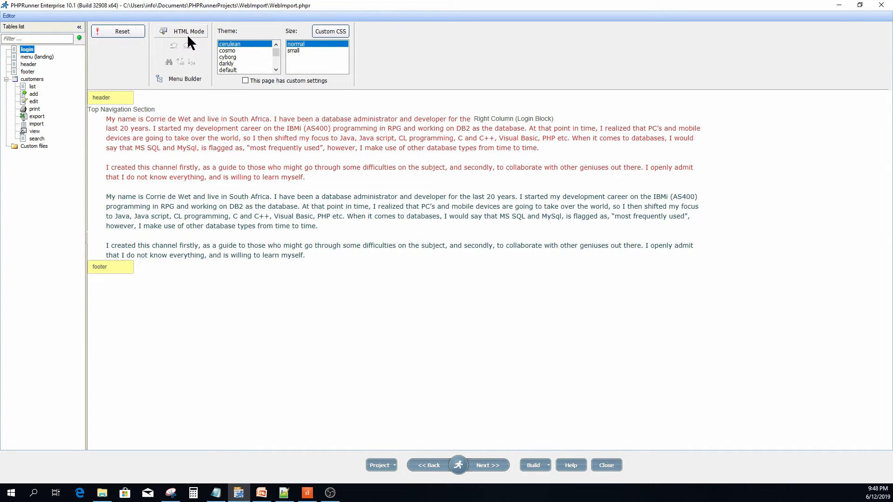
- Paste the login panel markup over the Right Column (Login Block) placeholder and preview it
{"action": "left_click", "coordinate": [189, 31]}
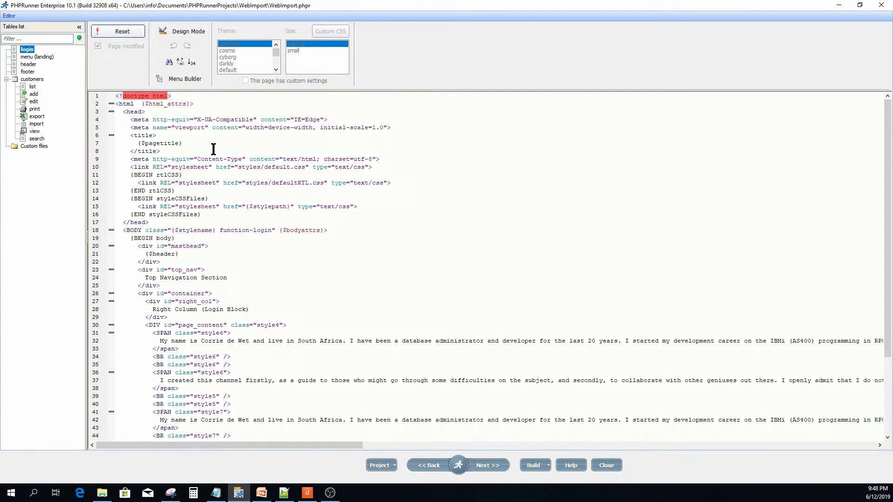
{"action": "scroll", "scroll_direction": "down", "scroll_amount": 3}
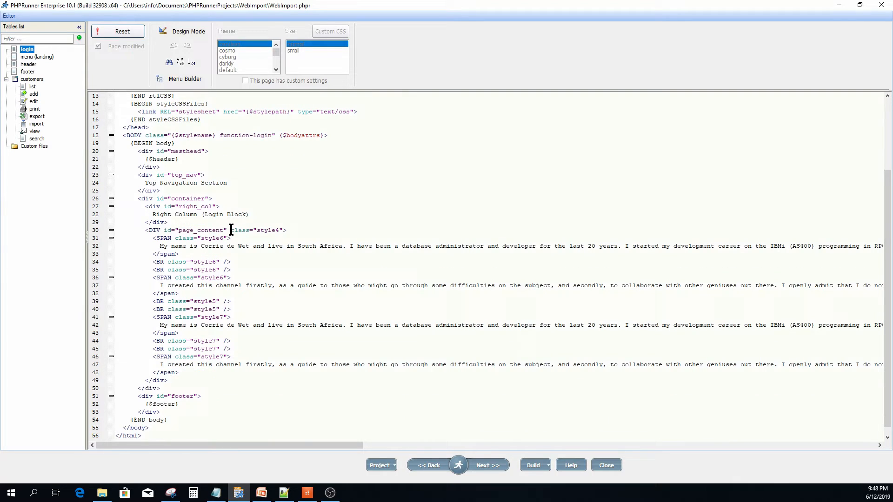
{"action": "mouse_move", "coordinate": [206, 222]}
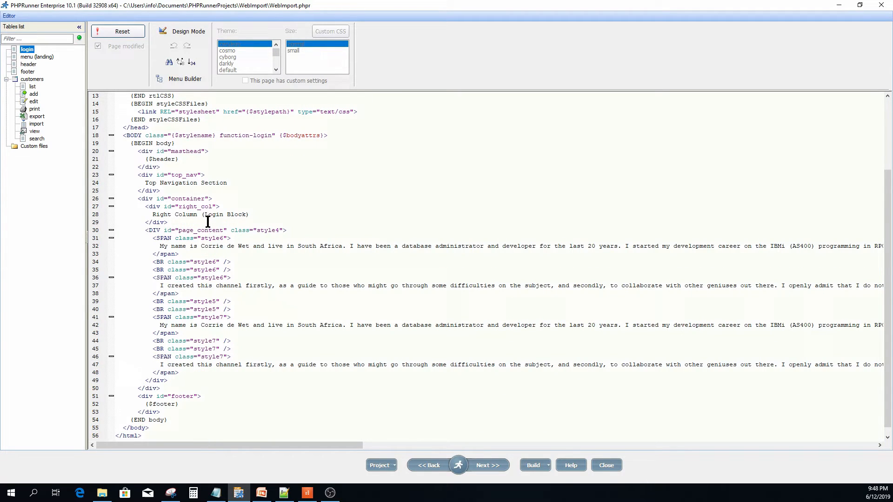
{"action": "double_click", "coordinate": [196, 206]}
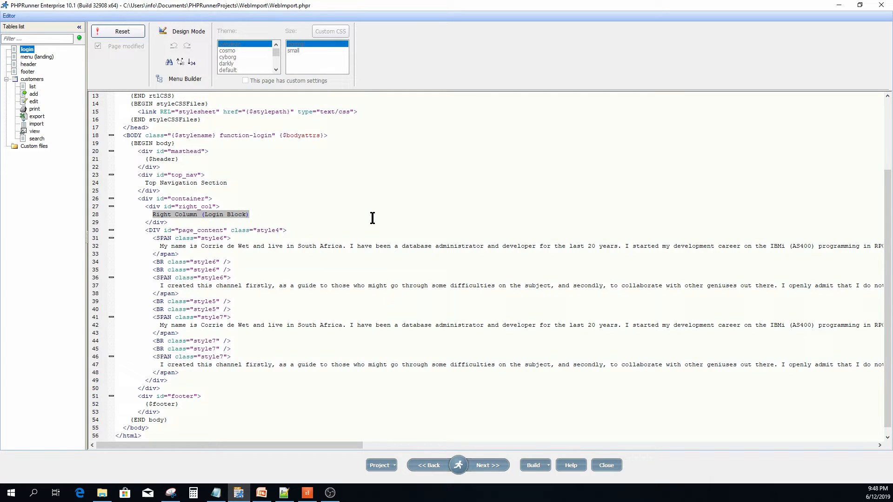
{"action": "key", "text": "Delete"}
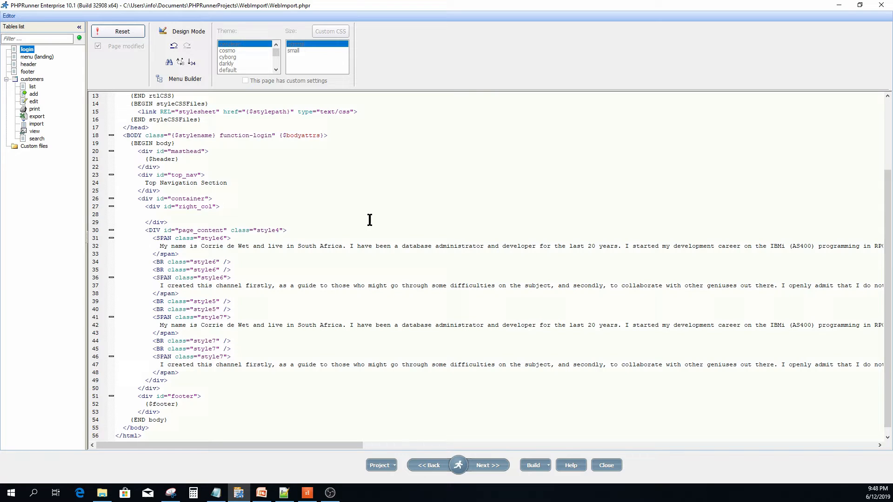
{"action": "scroll", "scroll_direction": "down", "scroll_amount": 3}
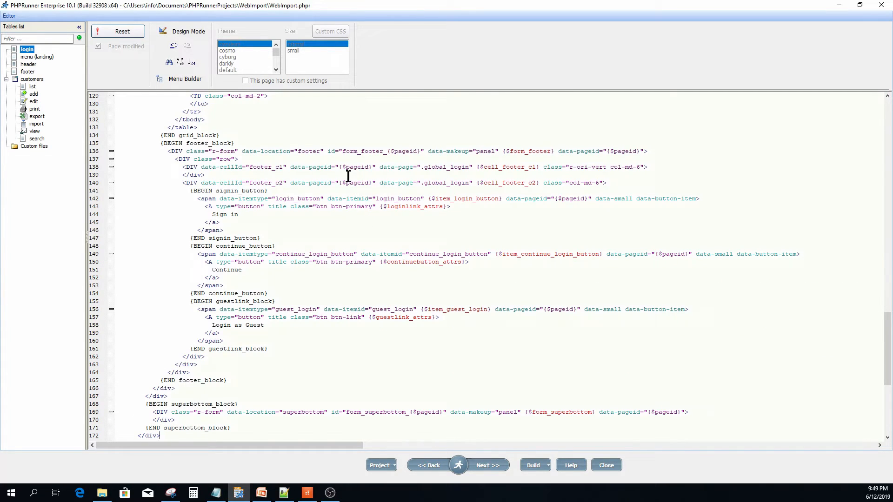
{"action": "left_click", "coordinate": [189, 31]}
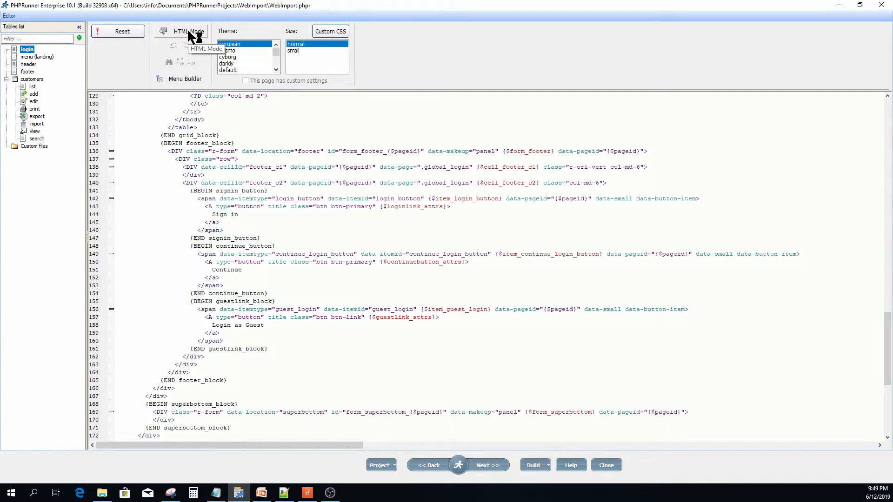
{"action": "left_click", "coordinate": [189, 31]}
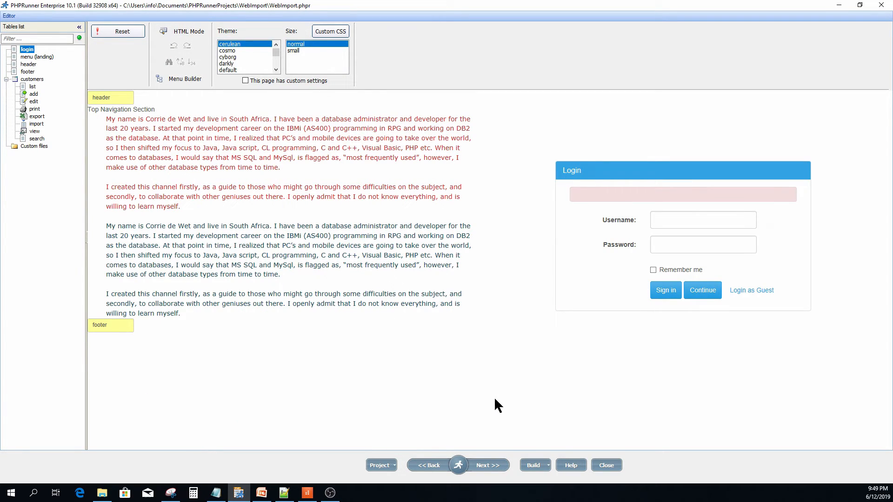
{"action": "mouse_move", "coordinate": [539, 412]}
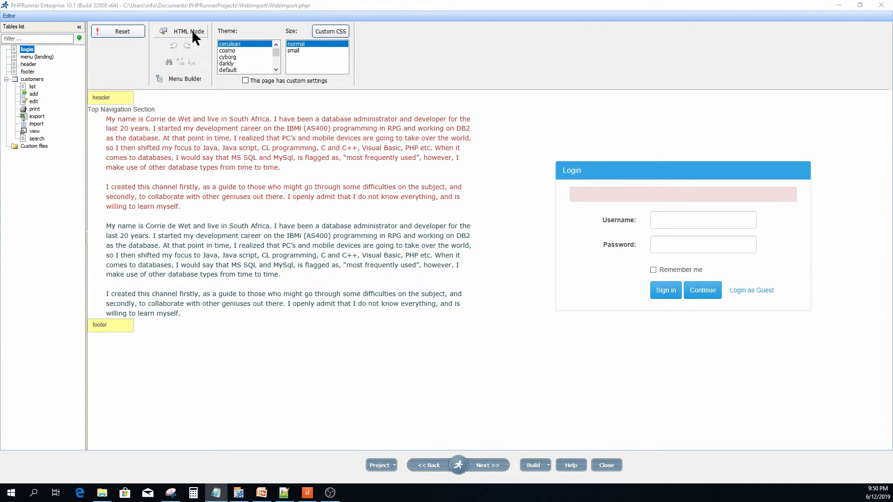
- Paste the Home/News/Contact/About ul menu into top_nav and add li a link styles in Custom CSS
{"action": "left_click", "coordinate": [185, 31]}
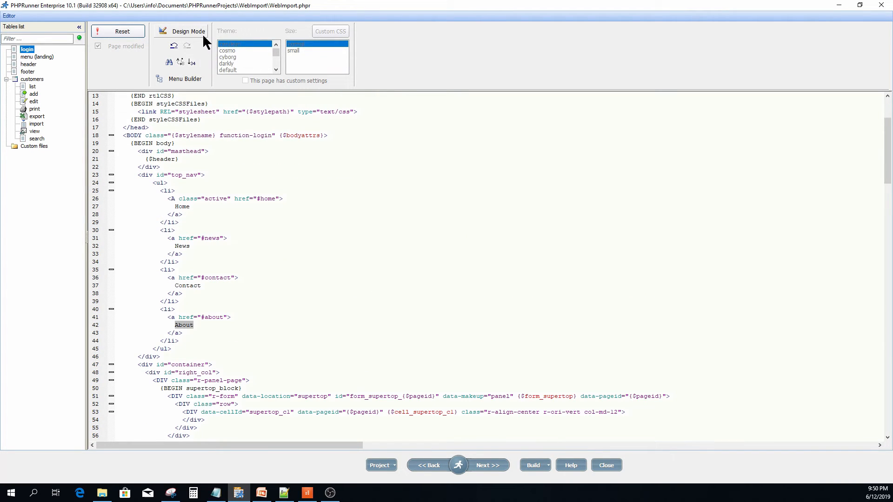
{"action": "left_click", "coordinate": [187, 30]}
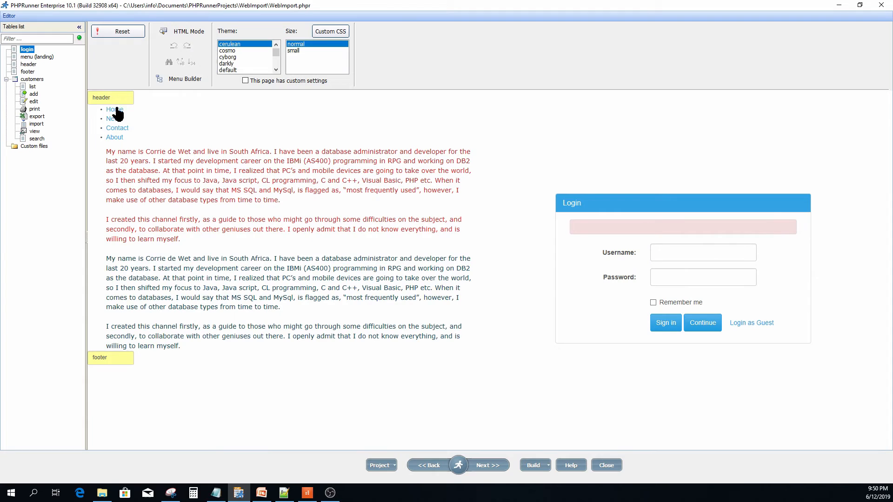
{"action": "mouse_move", "coordinate": [121, 112]}
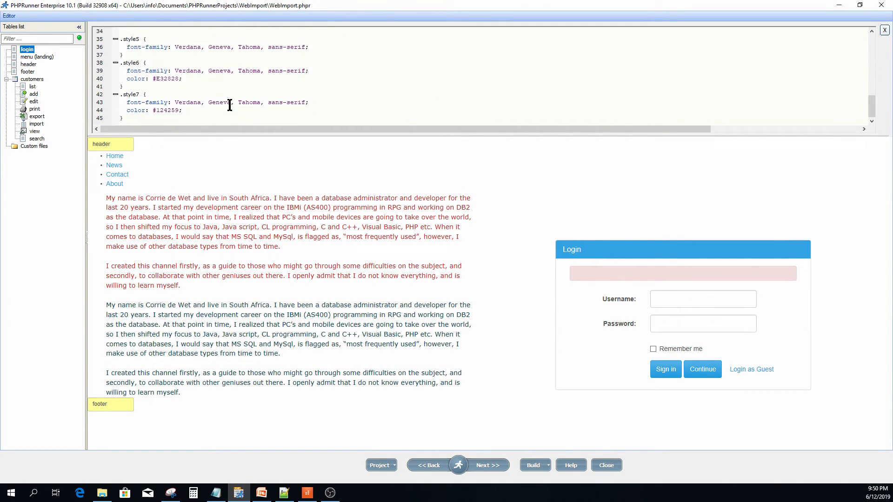
{"action": "scroll", "scroll_direction": "down", "scroll_amount": 3}
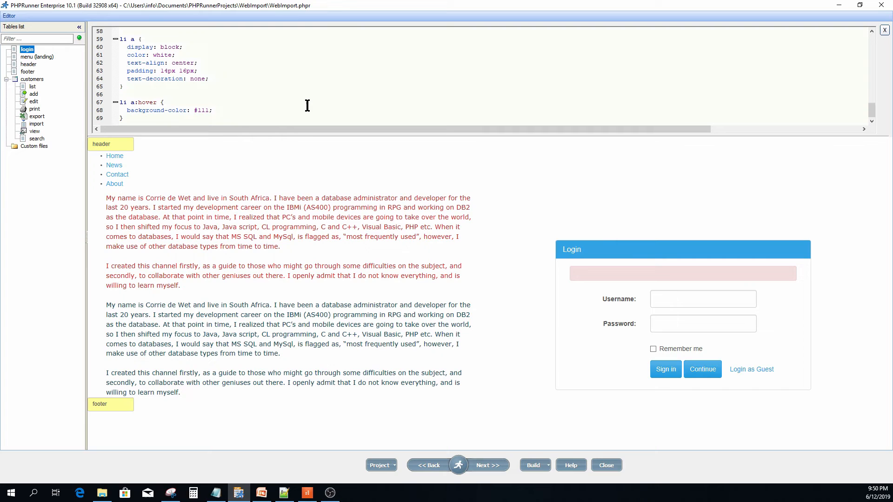